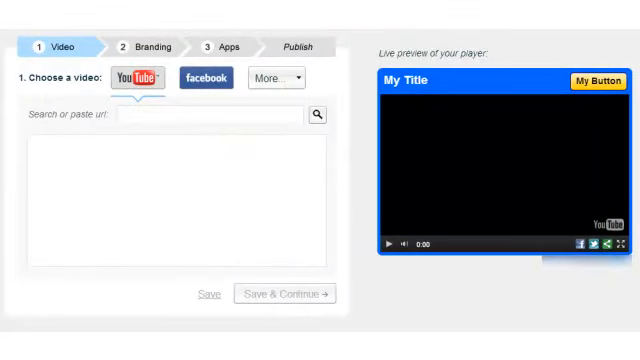
- Start searching YouTube for the Magic Plumbing video to use in the player
{"action": "left_click", "coordinate": [276, 78]}
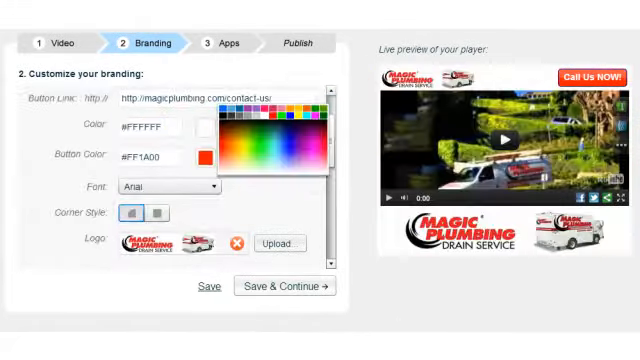
- Keep a white player frame, choose a corner style, turn off sharing, and toggle video play during apps
{"action": "left_click", "coordinate": [283, 117]}
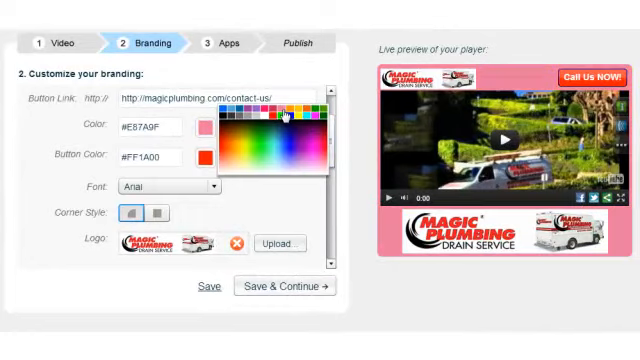
{"action": "left_click", "coordinate": [280, 115]}
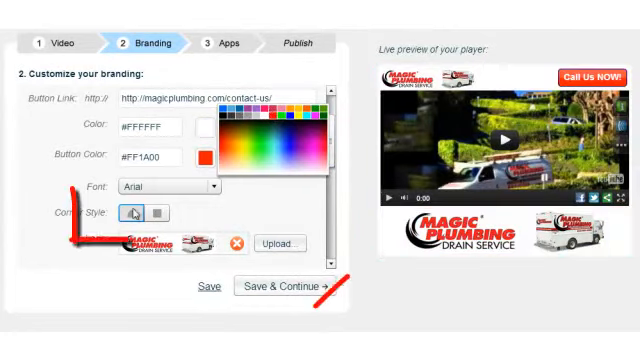
{"action": "left_click", "coordinate": [147, 211]}
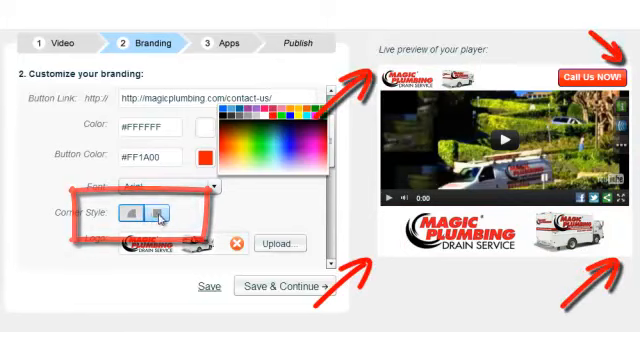
{"action": "scroll", "scroll_direction": "down", "scroll_amount": 3}
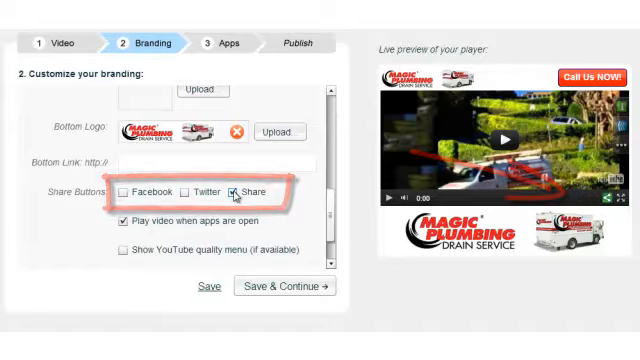
{"action": "left_click", "coordinate": [239, 192]}
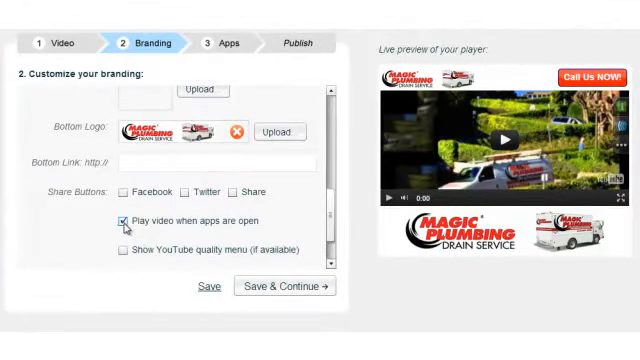
{"action": "left_click", "coordinate": [115, 221]}
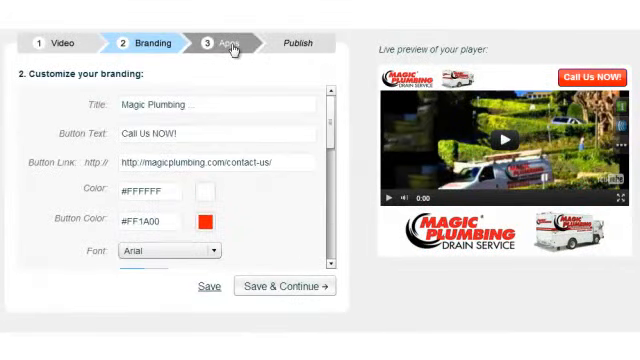
- On the Apps step, review the About Us and Join Newsletter app settings
{"action": "left_click", "coordinate": [233, 43]}
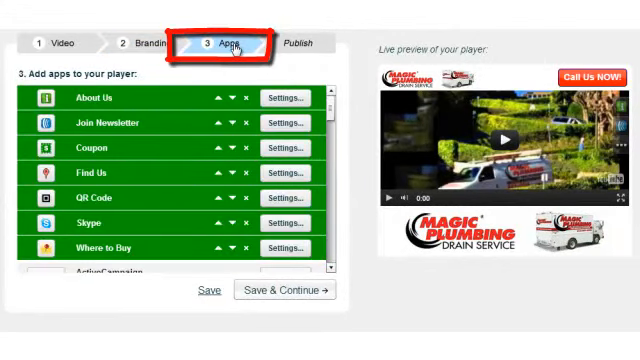
{"action": "left_click", "coordinate": [286, 98]}
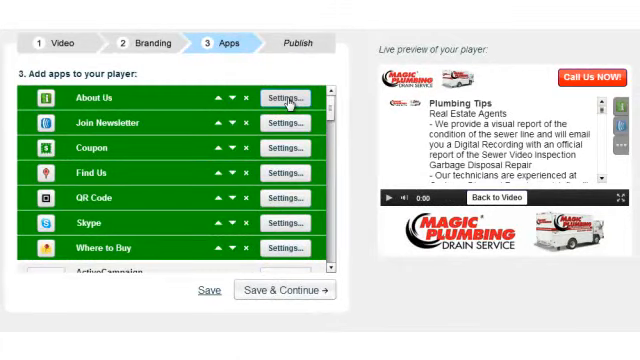
{"action": "left_click", "coordinate": [285, 97]}
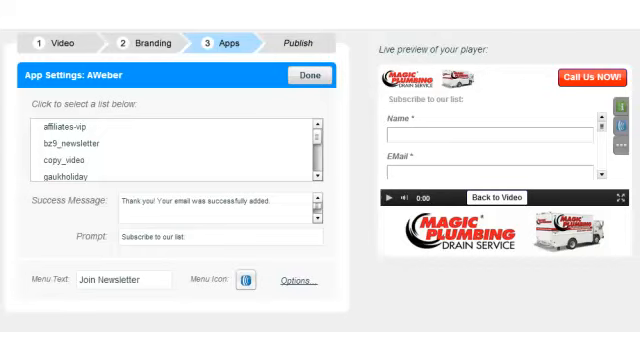
{"action": "left_click", "coordinate": [310, 76]}
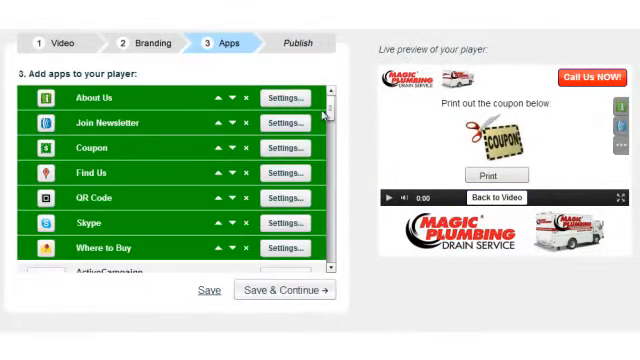
- Review the Find Us map and Skype app settings, then scroll the app list
{"action": "left_click", "coordinate": [285, 173]}
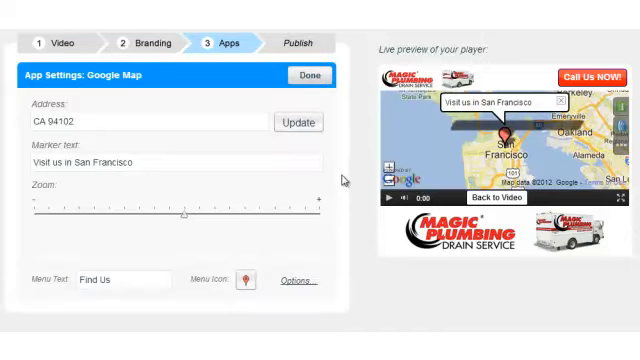
{"action": "left_click", "coordinate": [310, 75]}
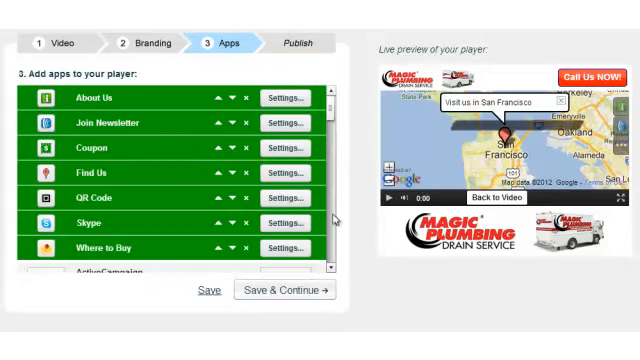
{"action": "left_click", "coordinate": [285, 198]}
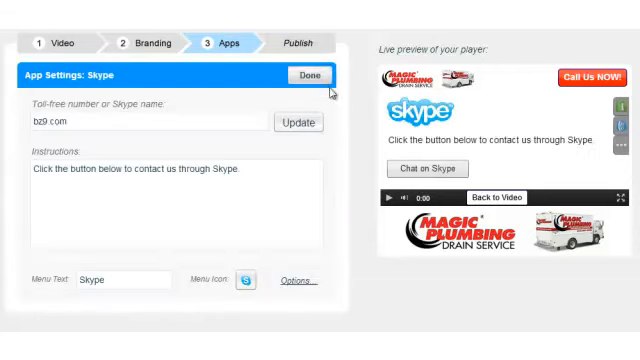
{"action": "left_click", "coordinate": [311, 74]}
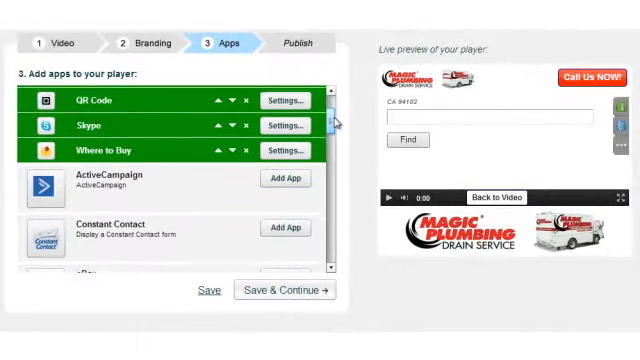
{"action": "scroll", "scroll_direction": "down", "scroll_amount": 3}
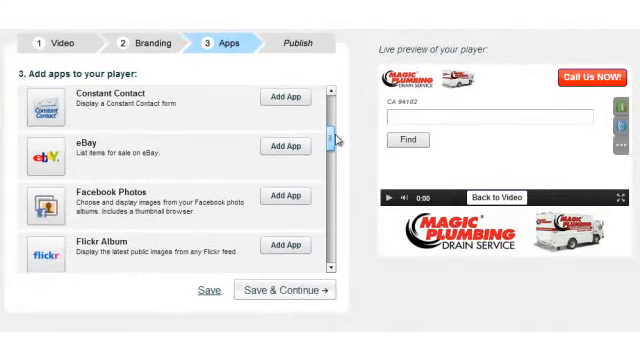
{"action": "scroll", "scroll_direction": "down", "scroll_amount": 3}
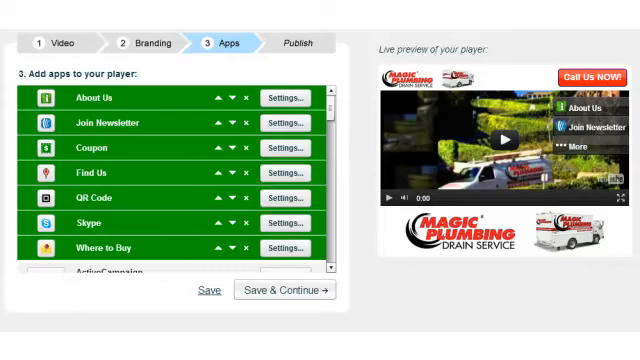
- View the Magic Plumbing landing page and scroll down to the Plumbing Tips content
{"action": "left_click", "coordinate": [295, 42]}
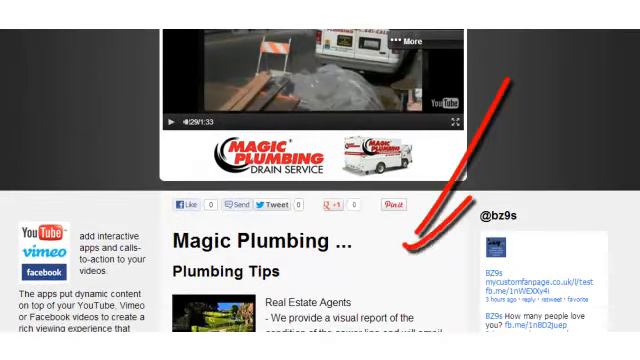
{"action": "scroll", "scroll_direction": "down", "scroll_amount": 3}
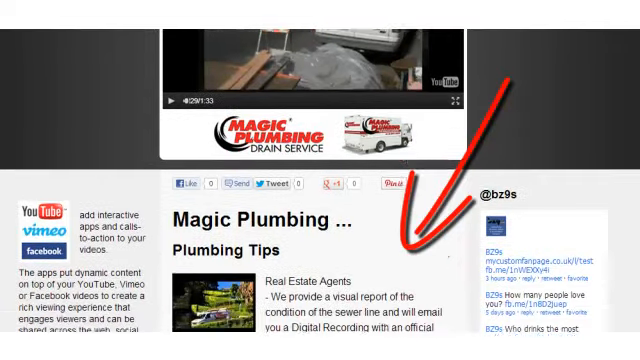
{"action": "scroll", "scroll_direction": "down", "scroll_amount": 3}
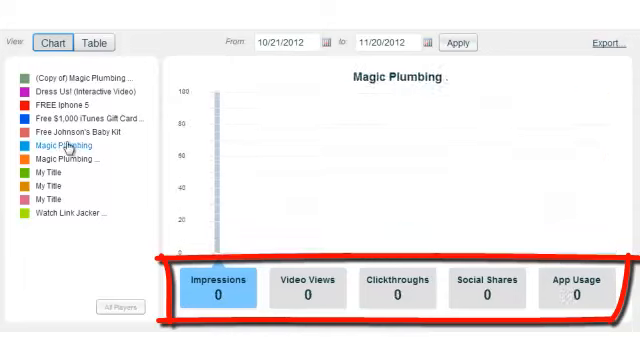
- Show Magic Plumbing's analytics table grouped by player
{"action": "left_click", "coordinate": [78, 133]}
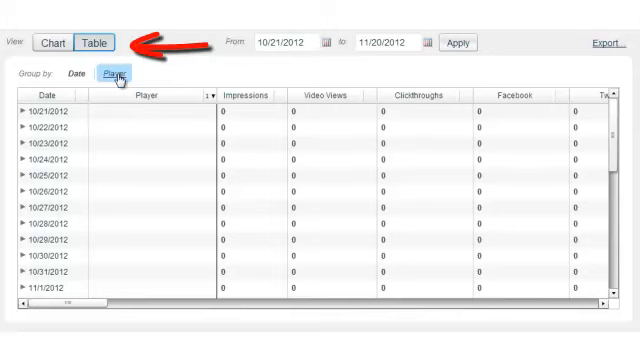
{"action": "left_click", "coordinate": [113, 73]}
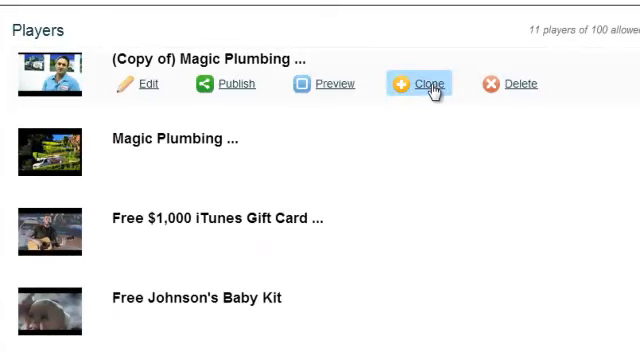
- Clone the Magic Plumbing copy and the iTunes gift card player
{"action": "left_click", "coordinate": [413, 84]}
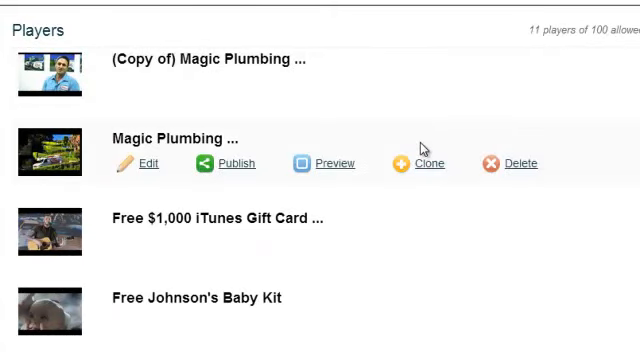
{"action": "mouse_move", "coordinate": [425, 195]}
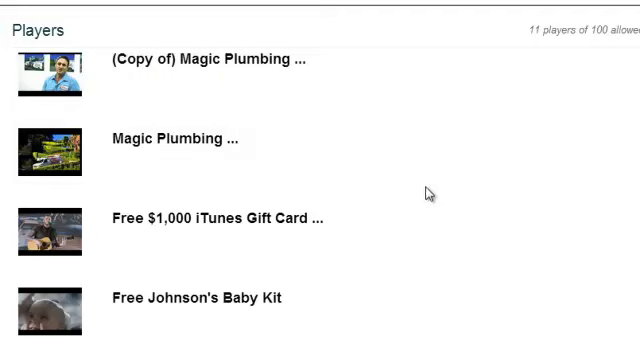
{"action": "mouse_move", "coordinate": [425, 218]}
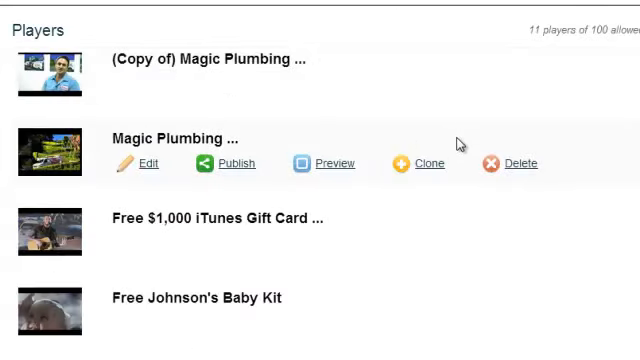
{"action": "mouse_move", "coordinate": [465, 215]}
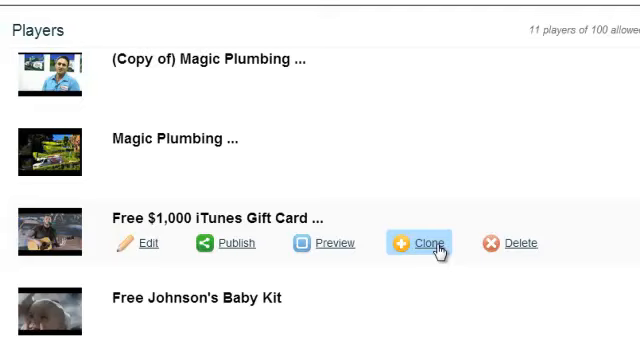
{"action": "left_click", "coordinate": [416, 243]}
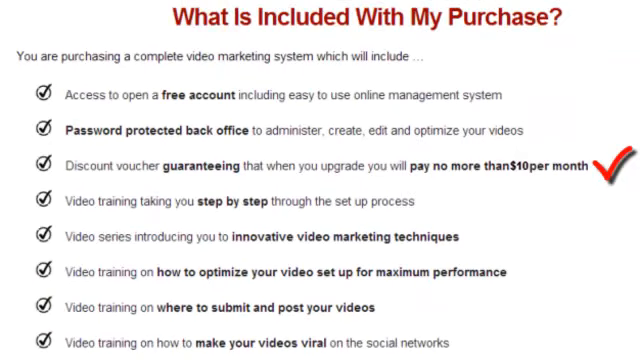
- Scroll the sales page's included-items list down to the later video trainings
{"action": "scroll", "scroll_direction": "down", "scroll_amount": 3}
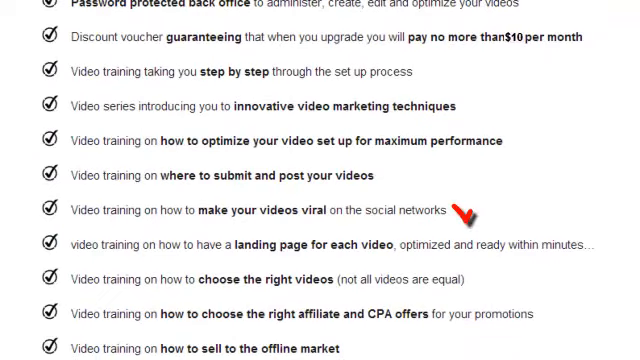